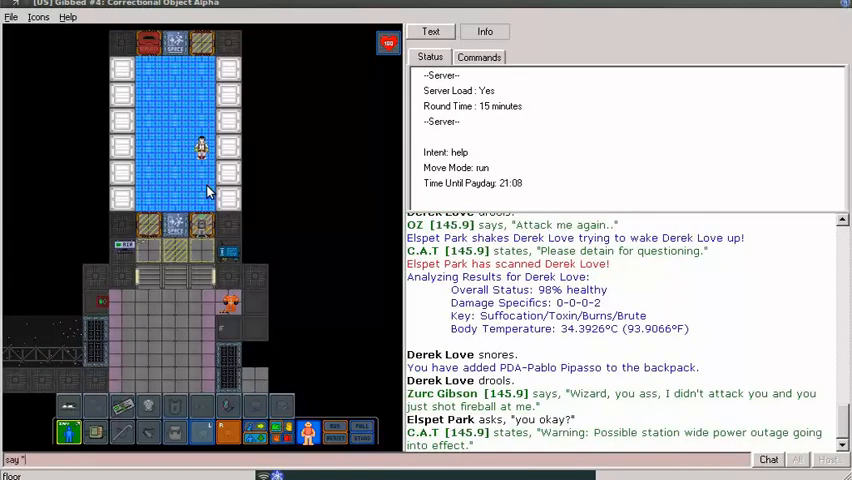
Type the chat message "You're drool" in the say bar
{"action": "type", "text": "You're drool"}
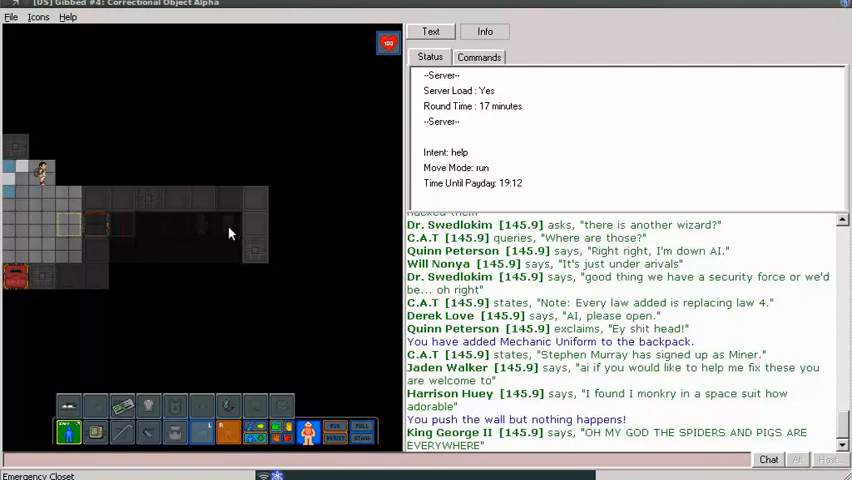
{"action": "mouse_move", "coordinate": [170, 441]}
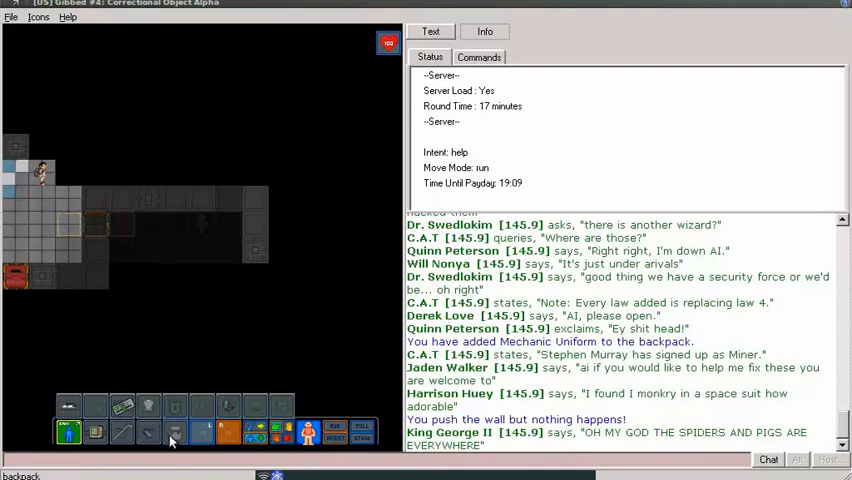
{"action": "mouse_move", "coordinate": [202, 277]}
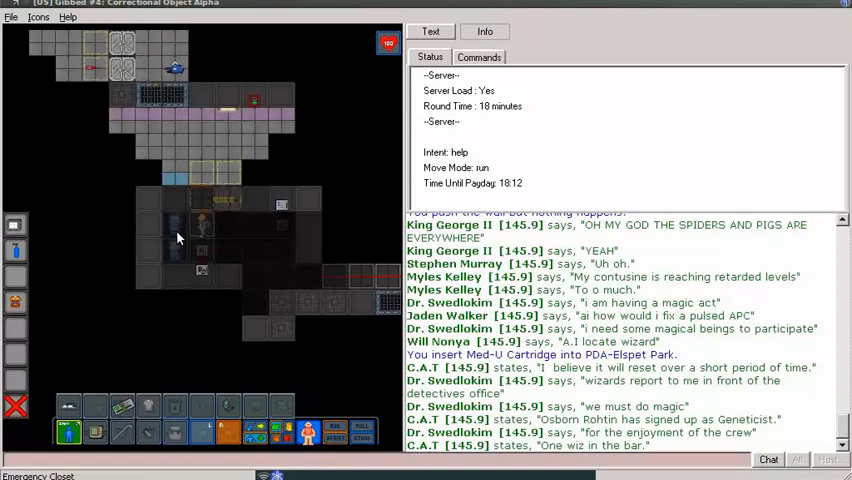
{"action": "mouse_move", "coordinate": [178, 256]}
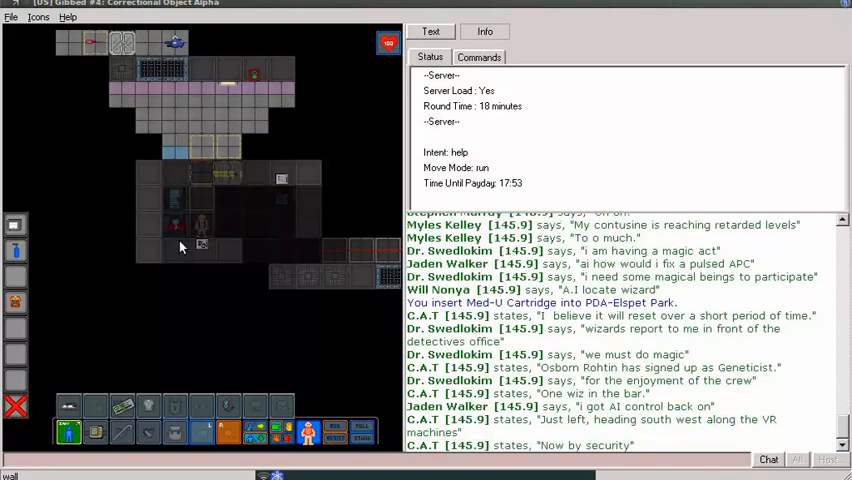
{"action": "mouse_move", "coordinate": [143, 246]}
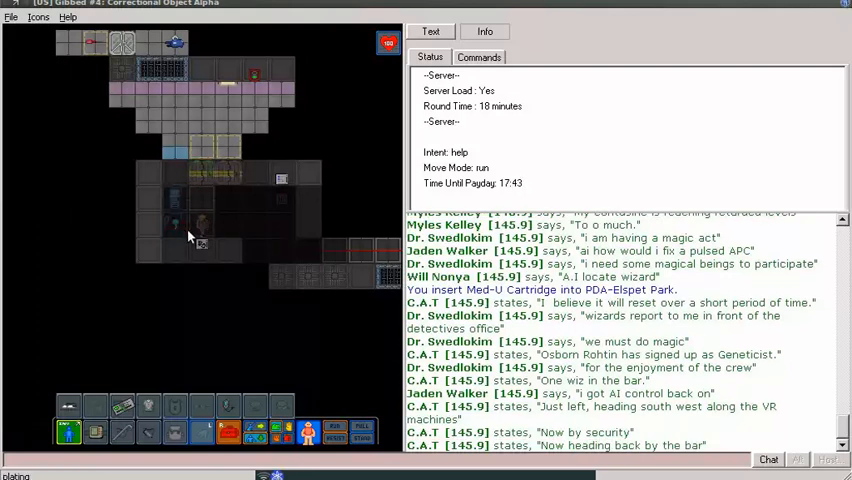
{"action": "left_click", "coordinate": [228, 432]}
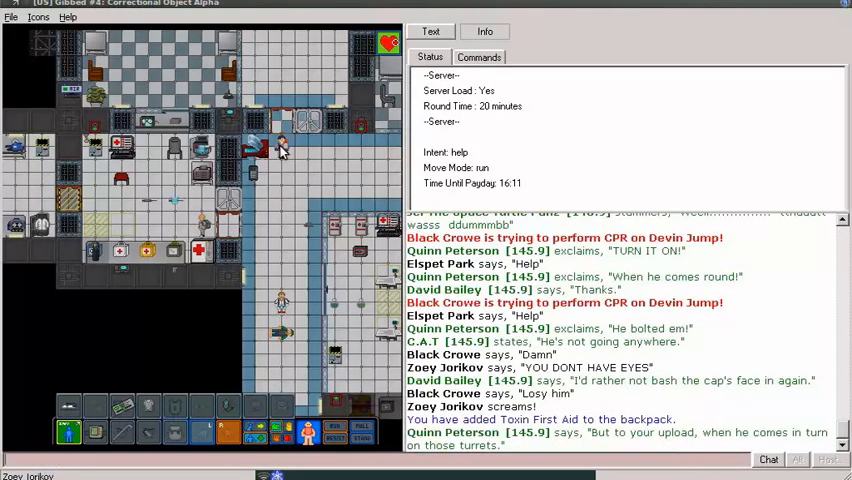
Type the '*scr' emote into the chat bar
{"action": "type", "text": "*scr"}
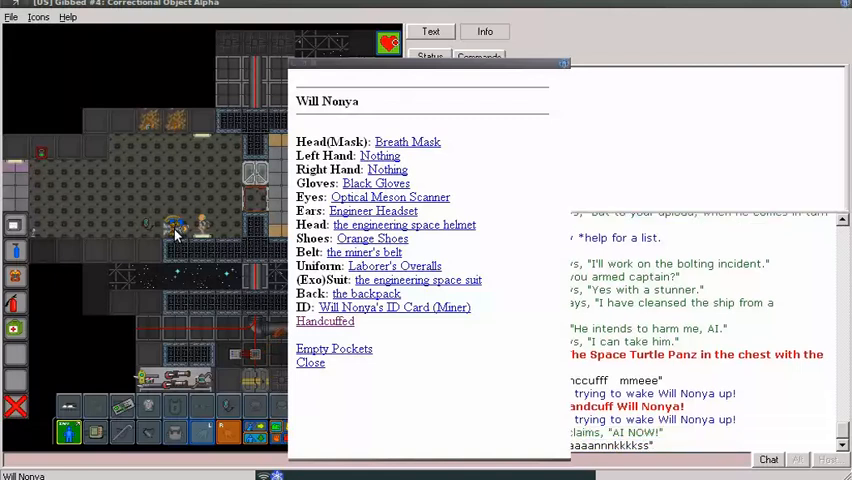
{"action": "scroll", "scroll_direction": "down", "scroll_amount": 3}
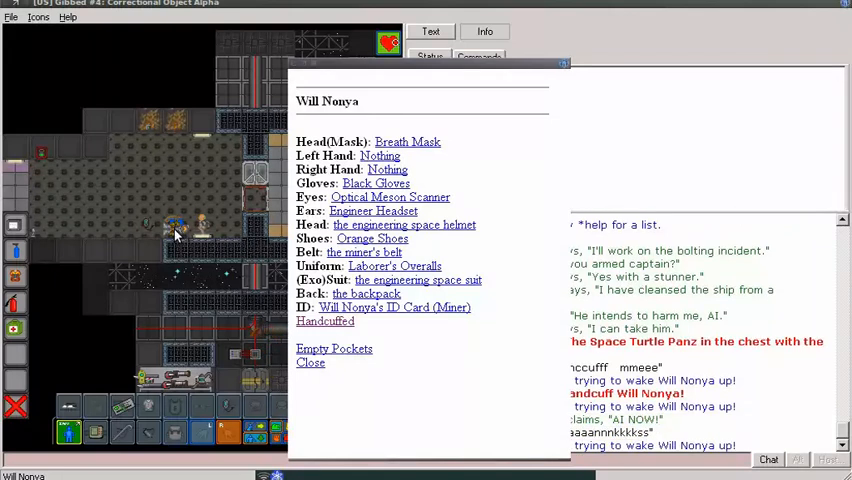
{"action": "left_click", "coordinate": [324, 321]}
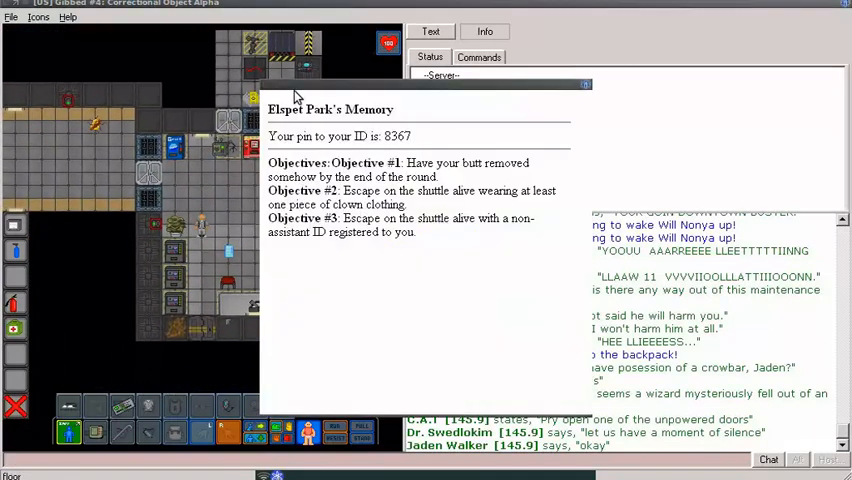
{"action": "mouse_move", "coordinate": [285, 90]}
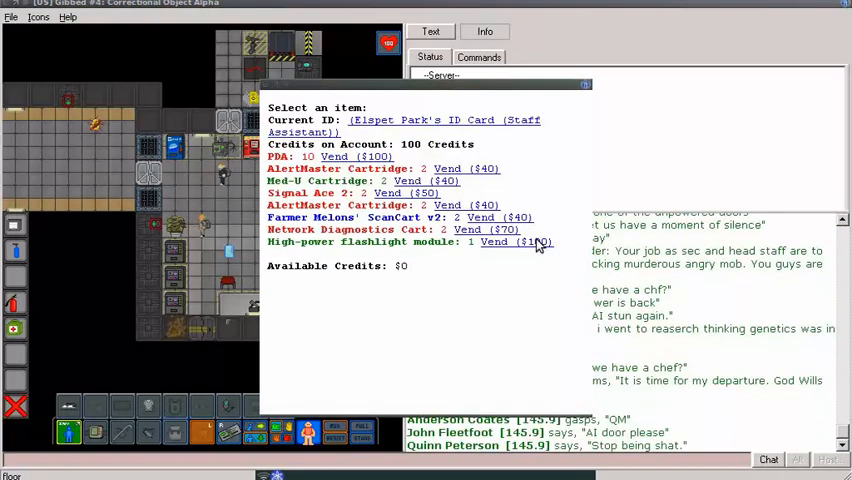
Vend the high-power flashlight module using the ID card's 100 credits
{"action": "left_click", "coordinate": [516, 241]}
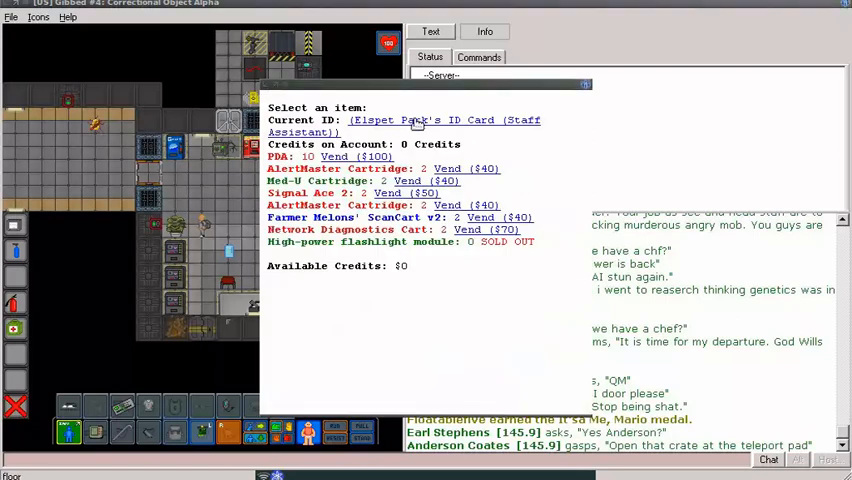
{"action": "left_click", "coordinate": [445, 119]}
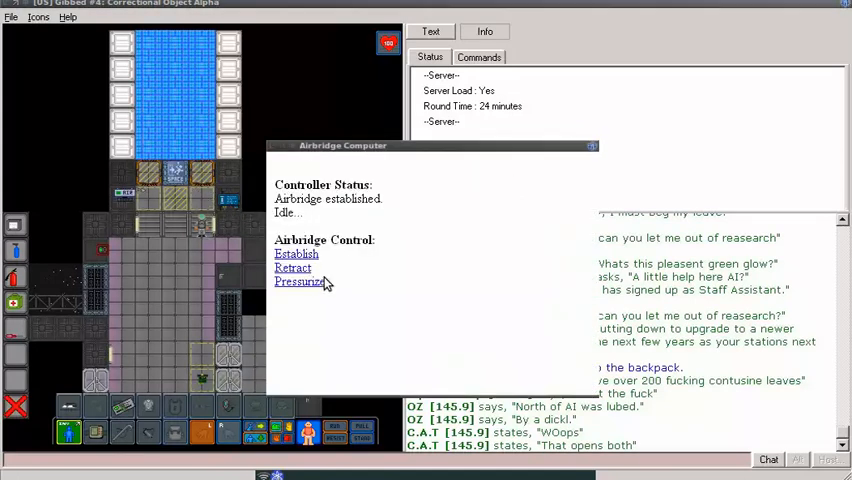
Try Pressurize on the airbridge, get access denied, and close the computer
{"action": "left_click", "coordinate": [299, 281]}
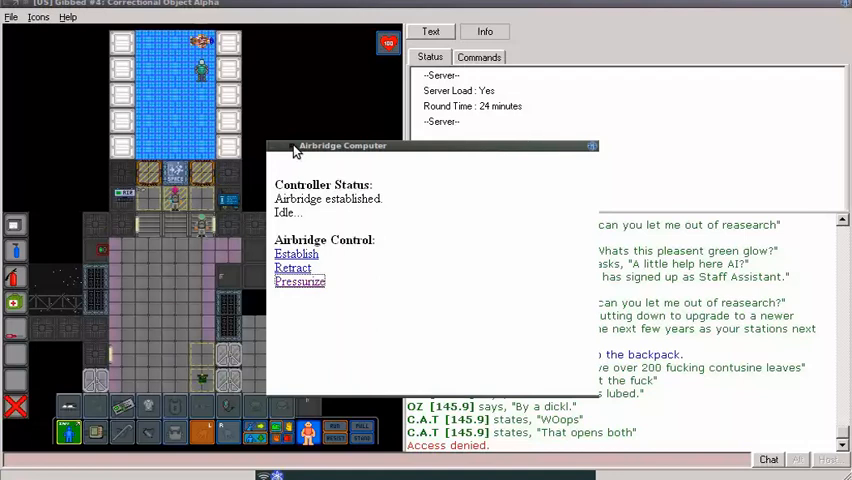
{"action": "left_click", "coordinate": [591, 146]}
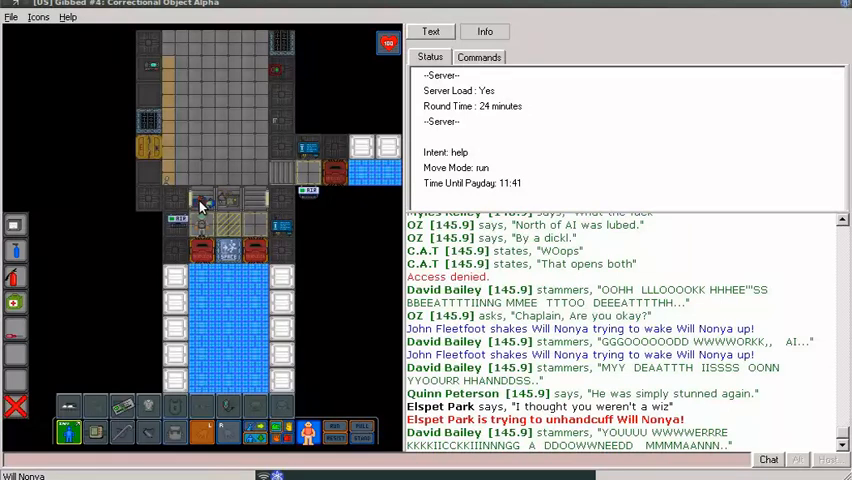
Bring up the action menu on the unconscious miner in the bloody wizard robe
{"action": "right_click", "coordinate": [200, 205]}
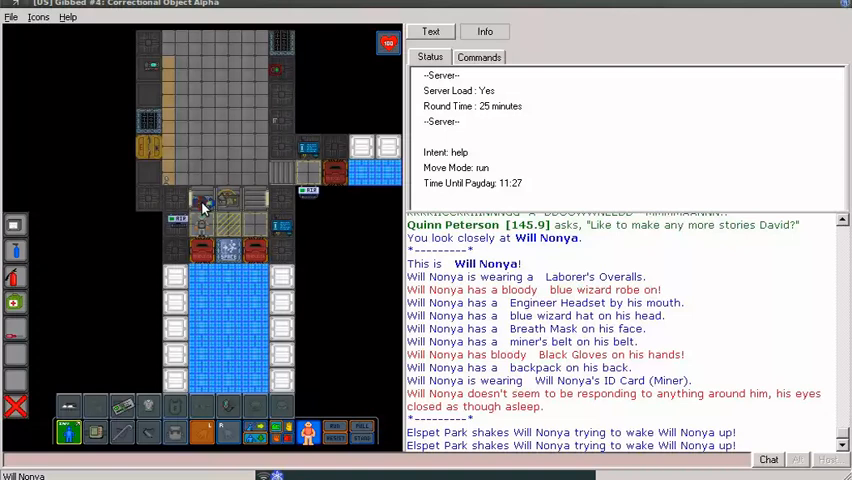
{"action": "scroll", "scroll_direction": "down", "scroll_amount": 3}
{"action": "type", "text": "Its"}
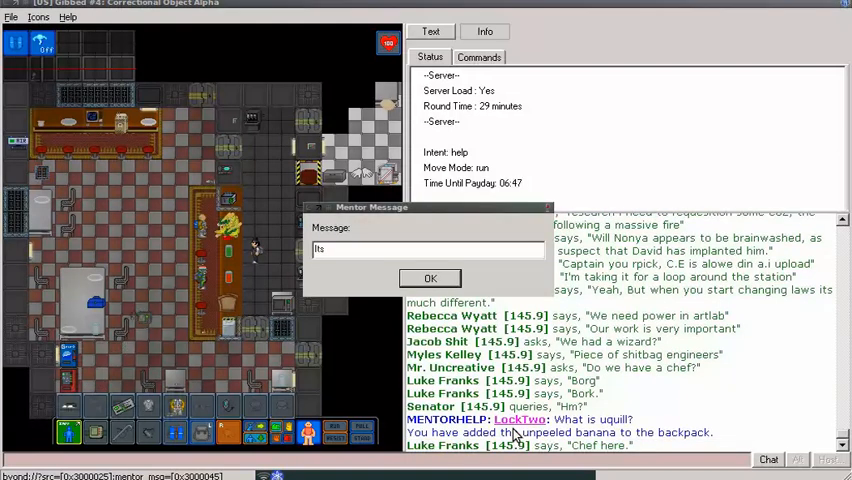
Type 'a semi-rare gem in mining. It looks like a small…' and send the reply
{"action": "type", "text": "a semi-ral"}
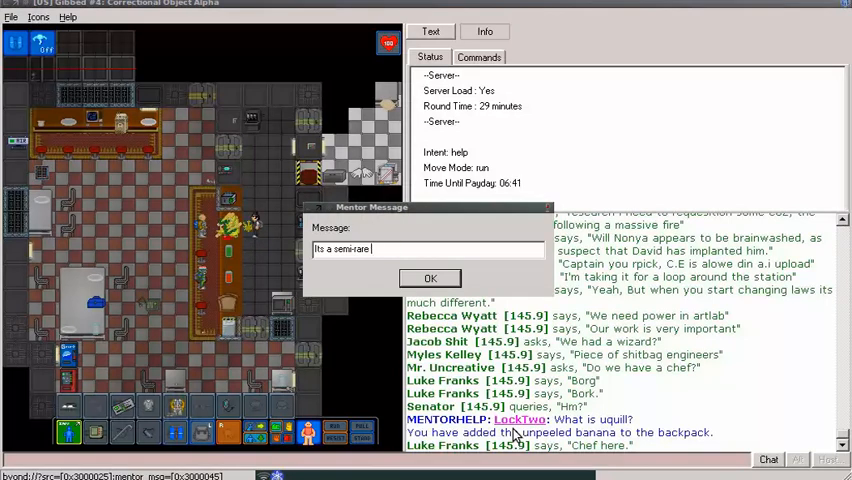
{"action": "type", "text": "gem in mining."}
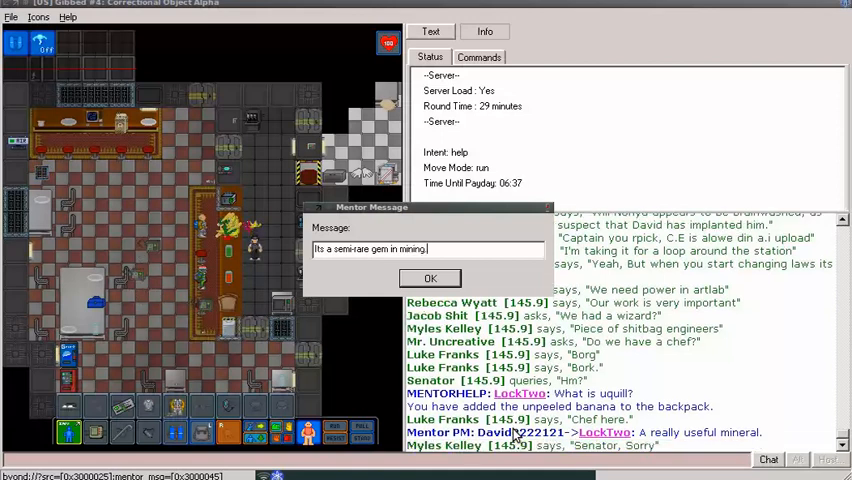
{"action": "type", "text": "It looks"}
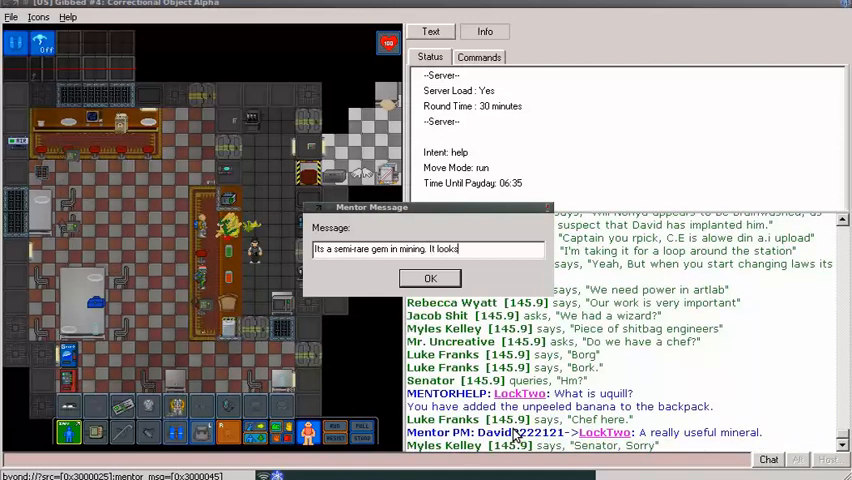
{"action": "type", "text": "like a small black speck, so sometimes it's hard to s"}
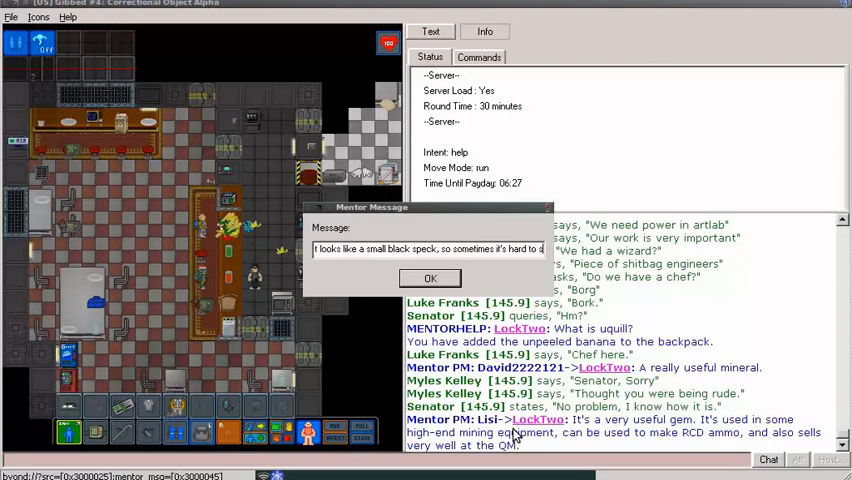
{"action": "left_click", "coordinate": [430, 278]}
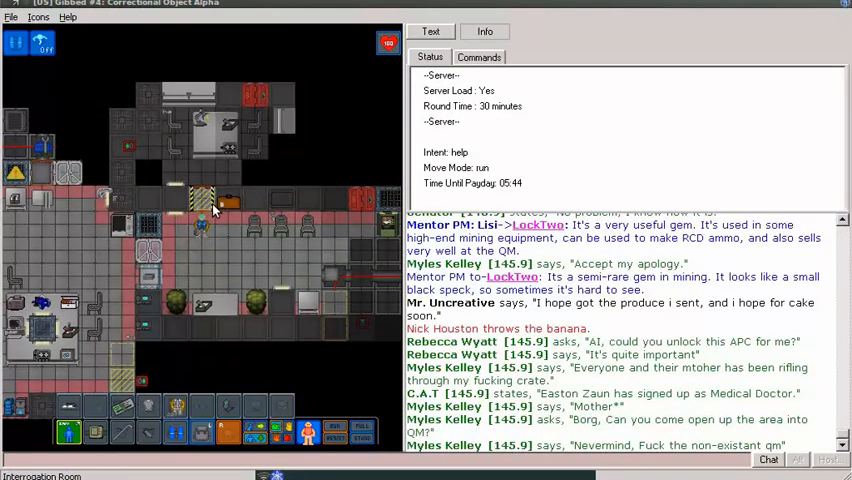
{"action": "mouse_move", "coordinate": [218, 150]}
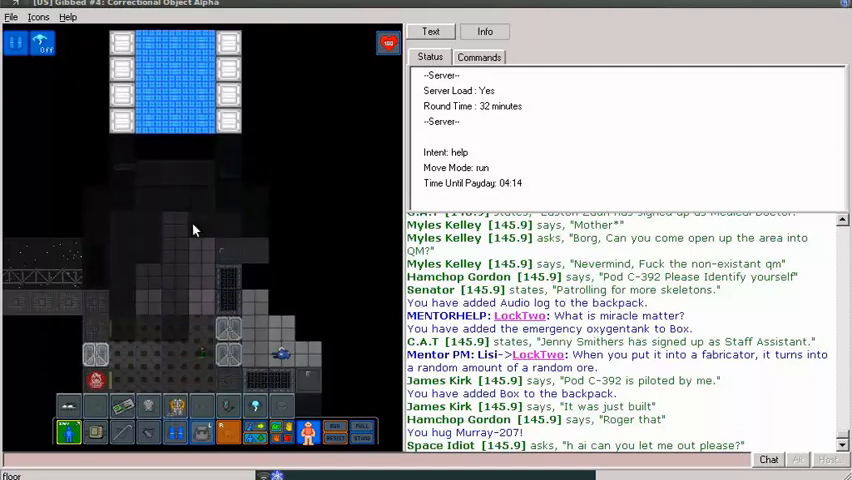
{"action": "mouse_move", "coordinate": [224, 250]}
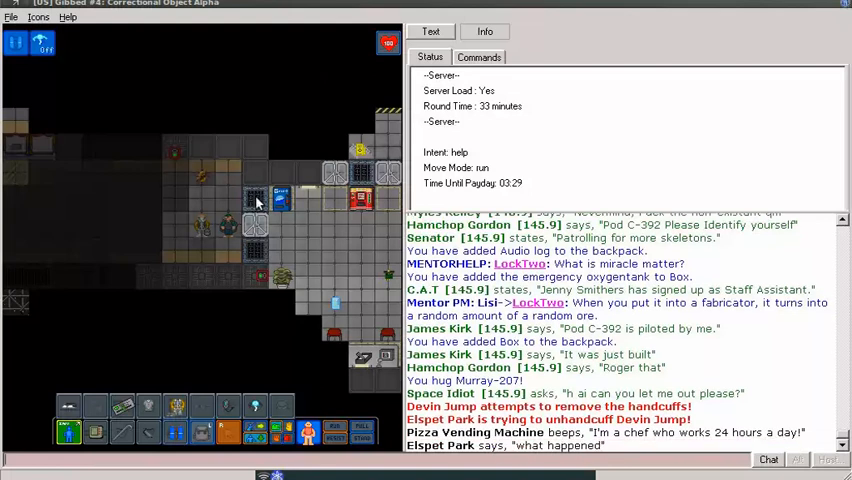
{"action": "mouse_move", "coordinate": [228, 233]}
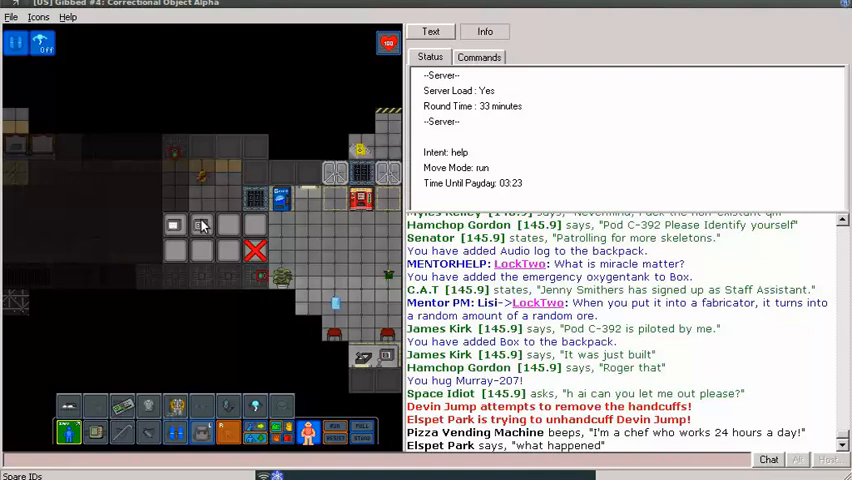
{"action": "mouse_move", "coordinate": [224, 188]}
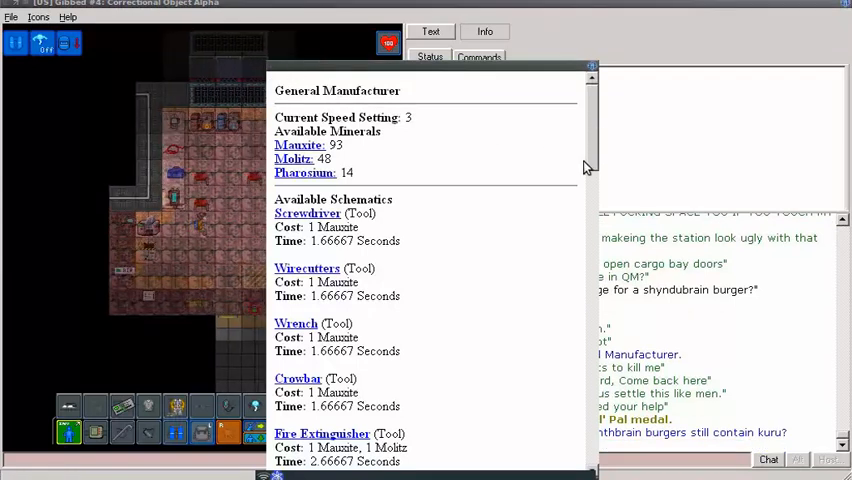
Scroll down the General Manufacturer schematic list toward the Compressed Matter Cartridge
{"action": "scroll", "scroll_direction": "down", "scroll_amount": 3}
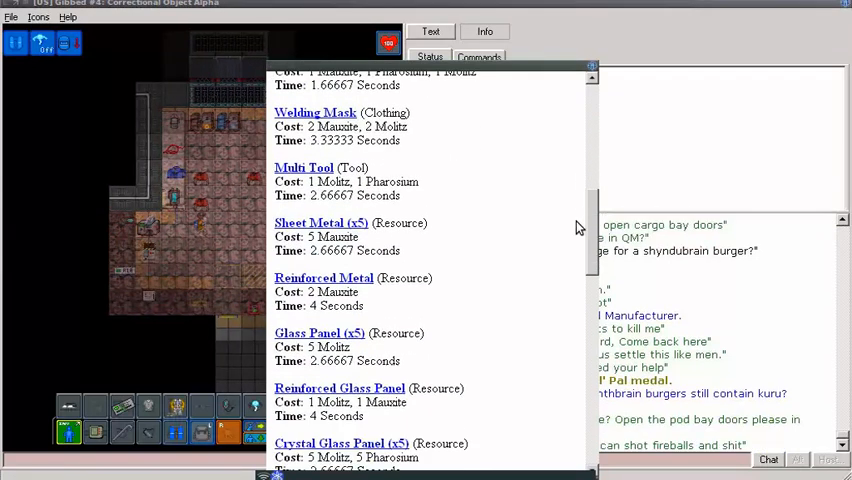
{"action": "scroll", "scroll_direction": "down", "scroll_amount": 3}
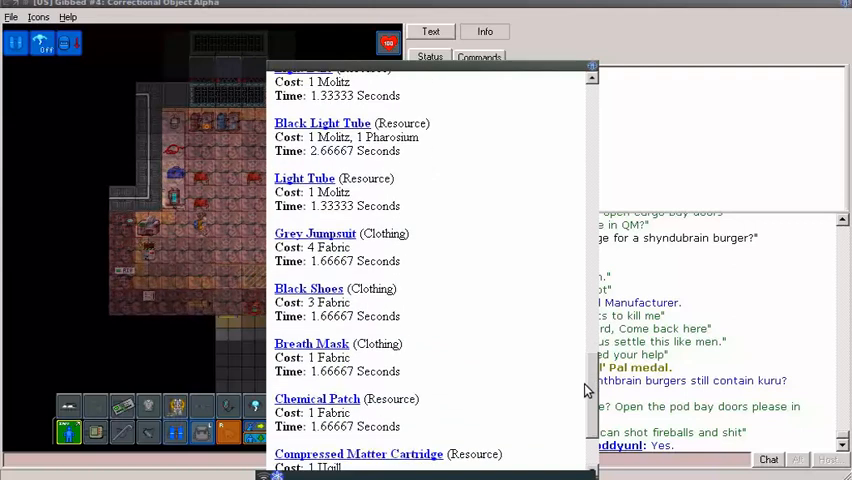
{"action": "scroll", "scroll_direction": "down", "scroll_amount": 3}
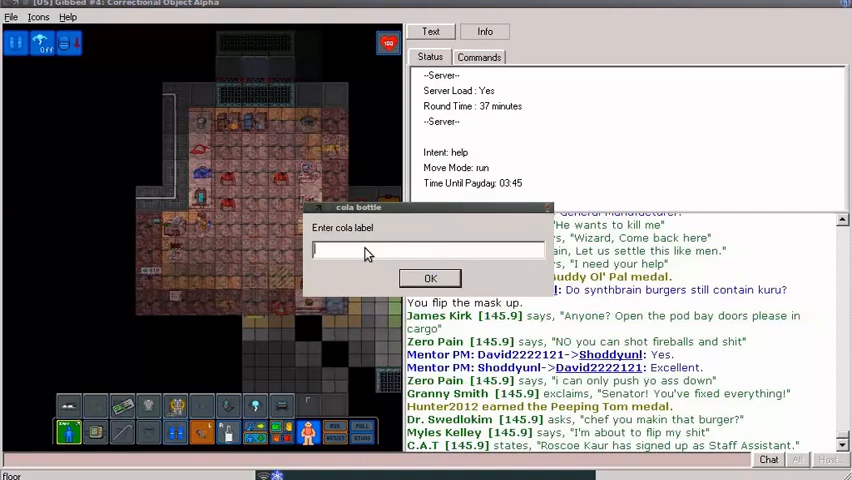
Enter 'Cyalu' as the cola bottle's label
{"action": "type", "text": "Cyalu"}
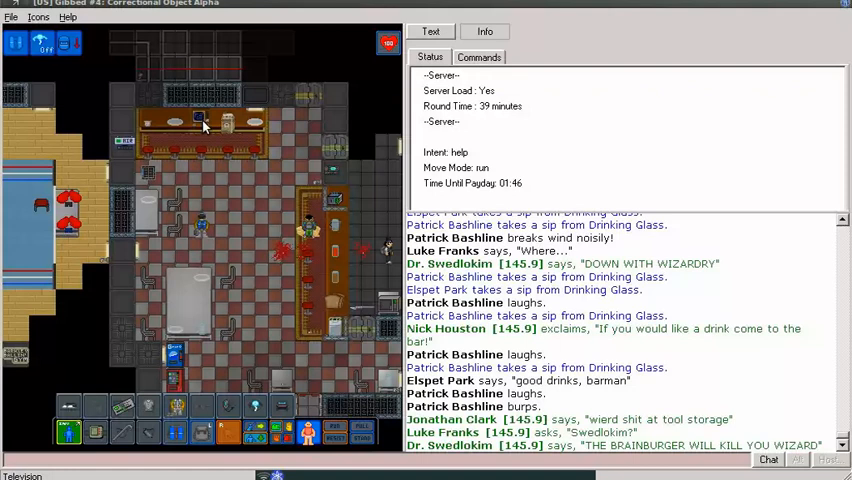
Right-click the bar's Television near the counter to bring up its actions
{"action": "right_click", "coordinate": [200, 120]}
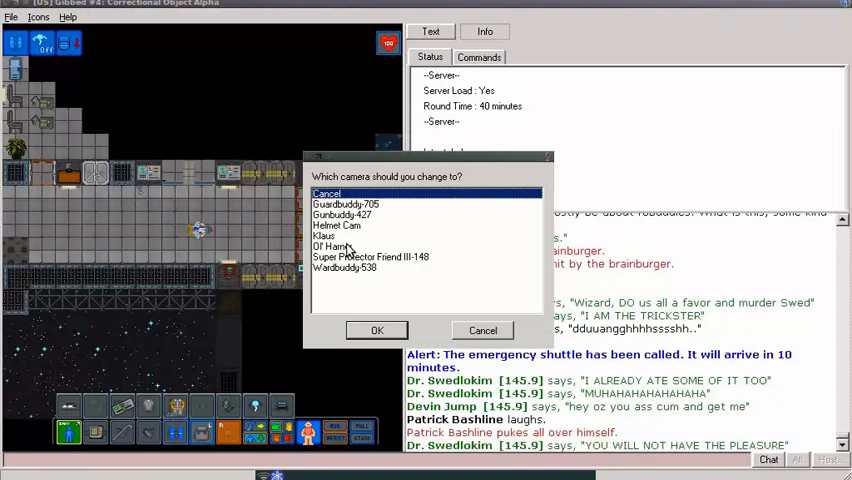
Switch between several station camera feeds from the 'Which camera should you change to?' list
{"action": "left_click", "coordinate": [482, 330]}
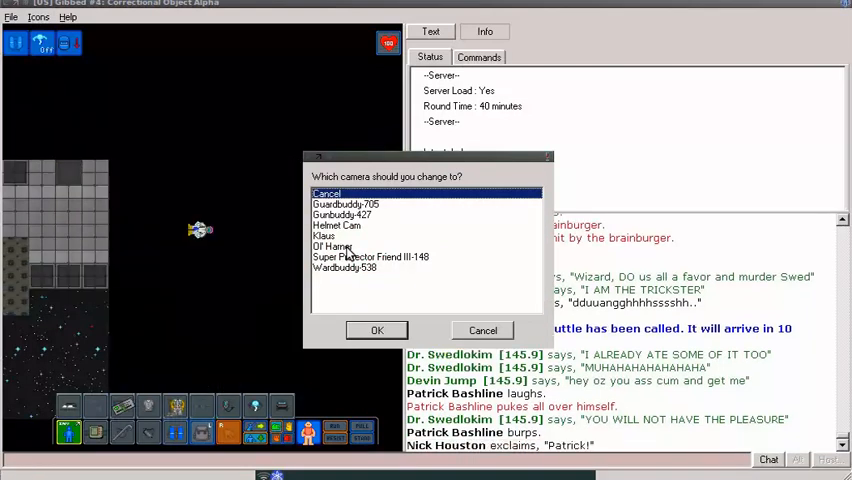
{"action": "mouse_move", "coordinate": [400, 250]}
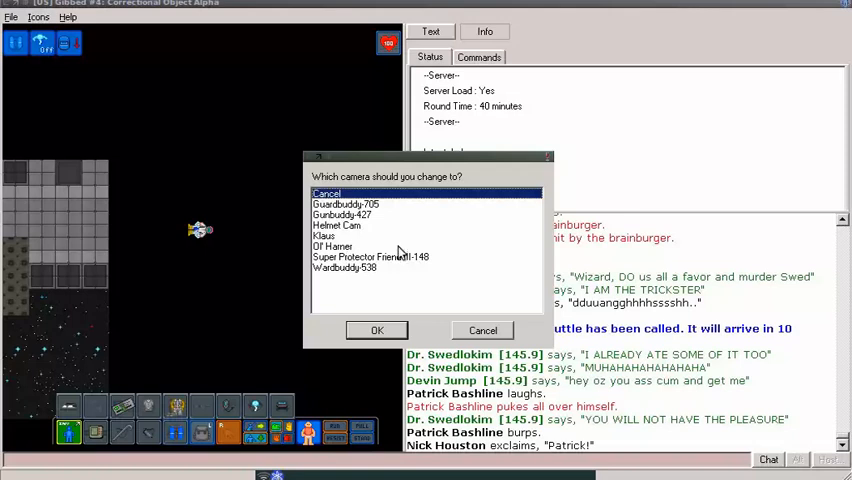
{"action": "mouse_move", "coordinate": [390, 215]}
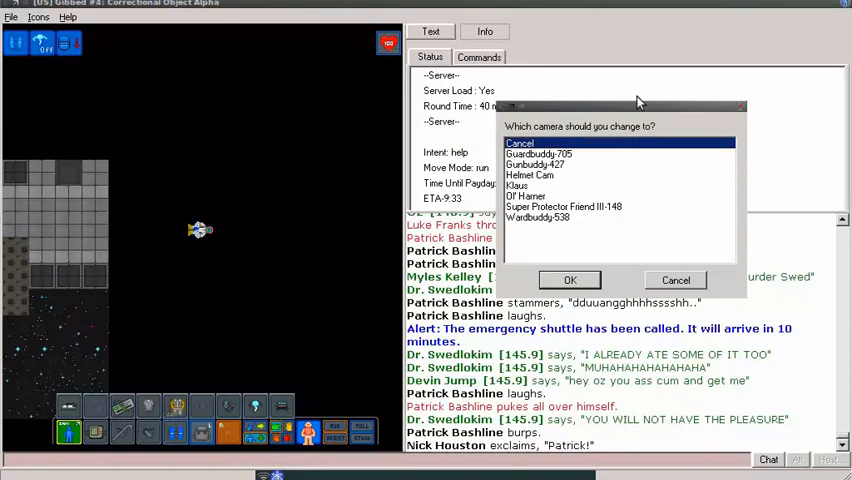
{"action": "left_click", "coordinate": [525, 196]}
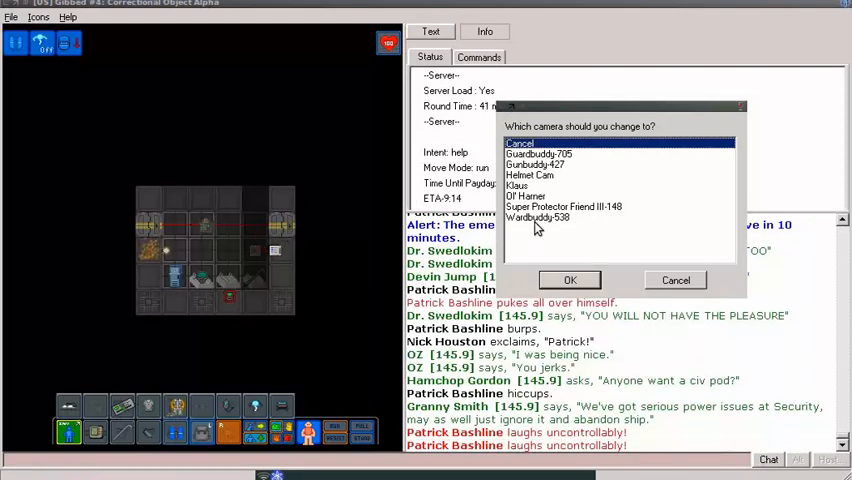
{"action": "left_click", "coordinate": [676, 280]}
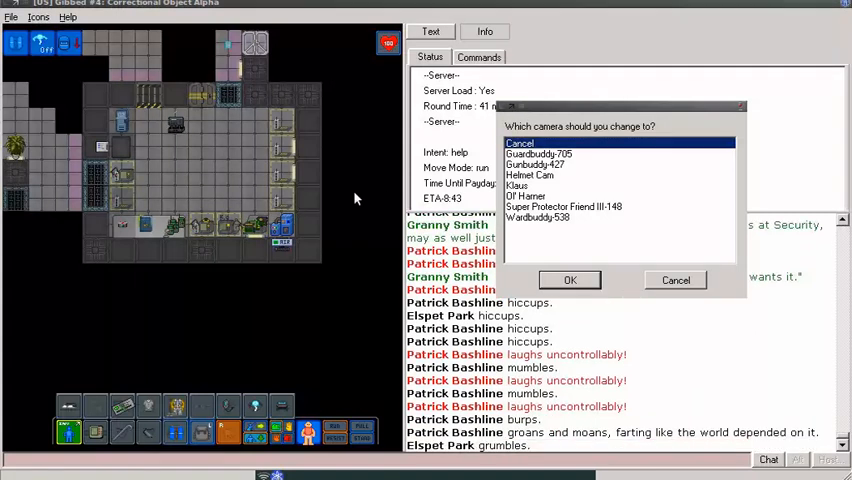
{"action": "left_click", "coordinate": [674, 280]}
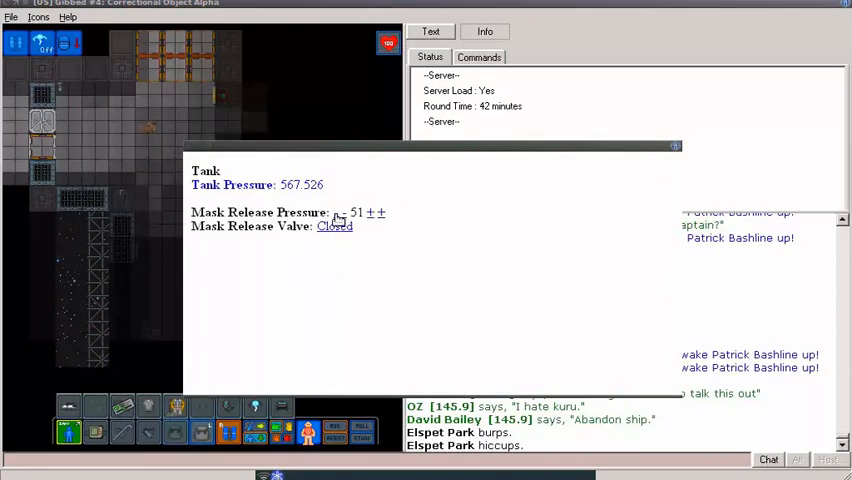
Lower the air tank's Mask Release Pressure to 11 using the minus link, leaving the valve closed
{"action": "left_click", "coordinate": [343, 212]}
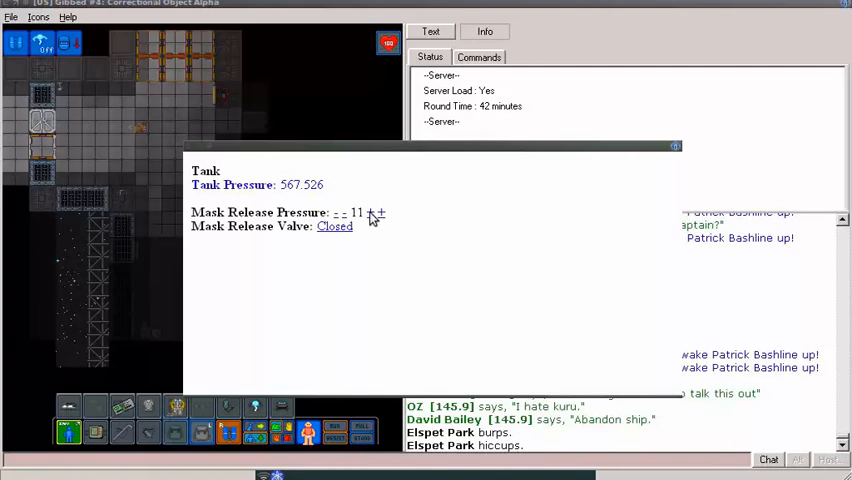